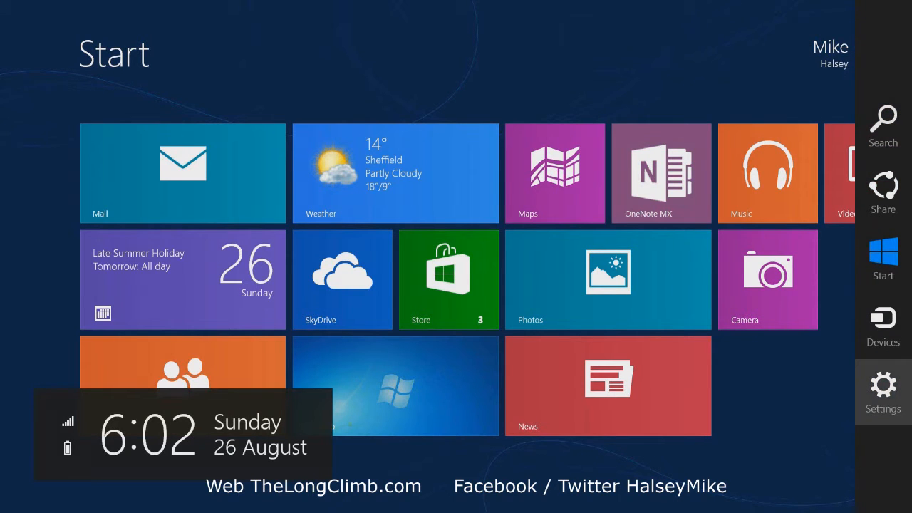
Reach the Networks pane from the Settings charm, showing flight mode off and WiFi connected.
click(884, 392)
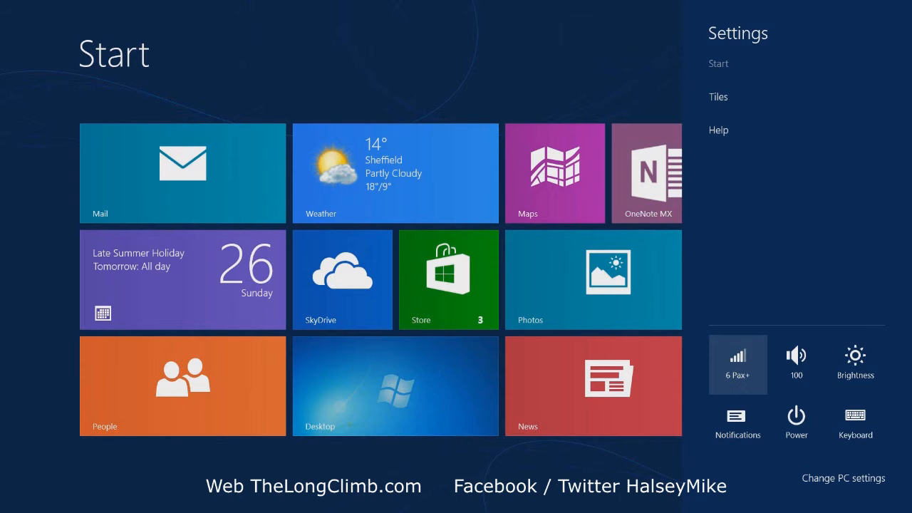
click(738, 365)
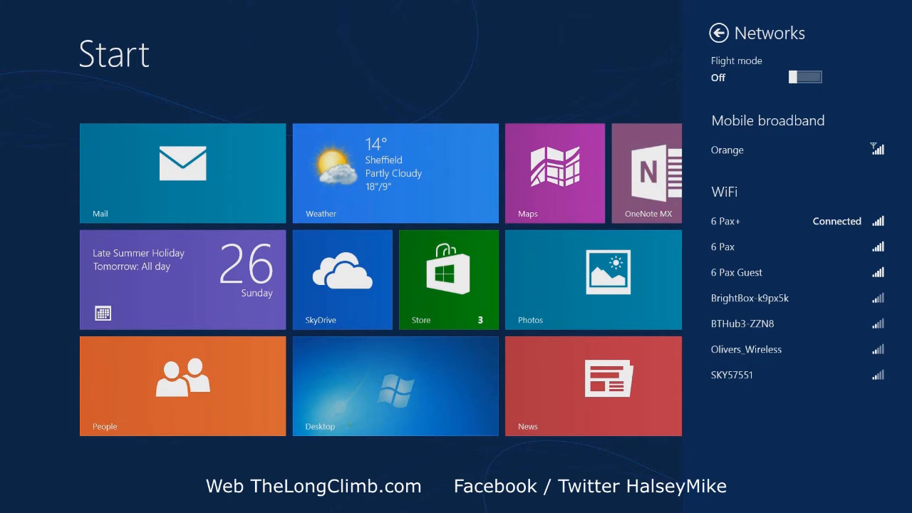
Switch the Flight mode toggle to On.
click(805, 77)
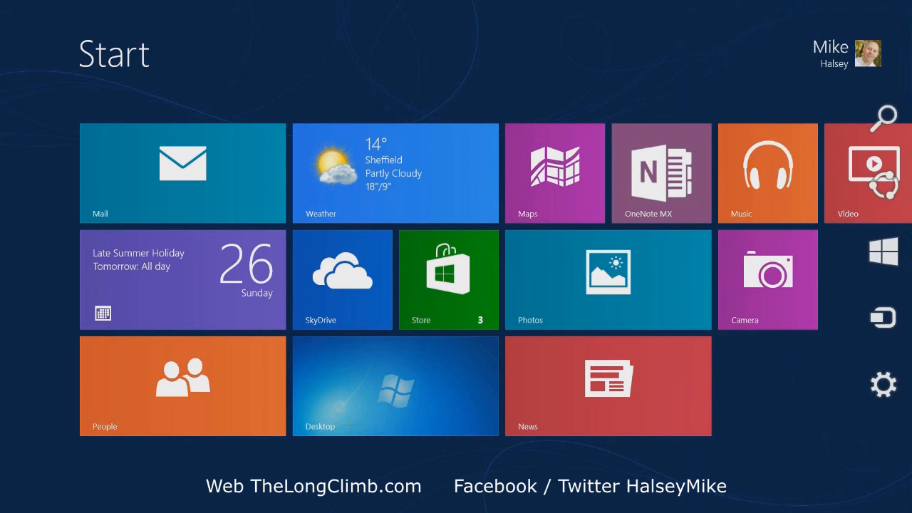
Revisit the Networks pane via Settings, confirm flight mode is on, and switch it back Off.
click(883, 384)
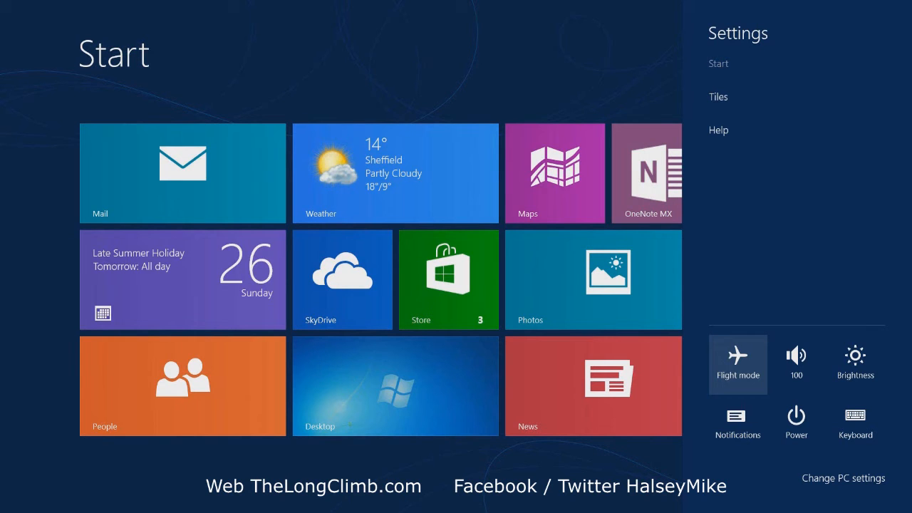
click(739, 365)
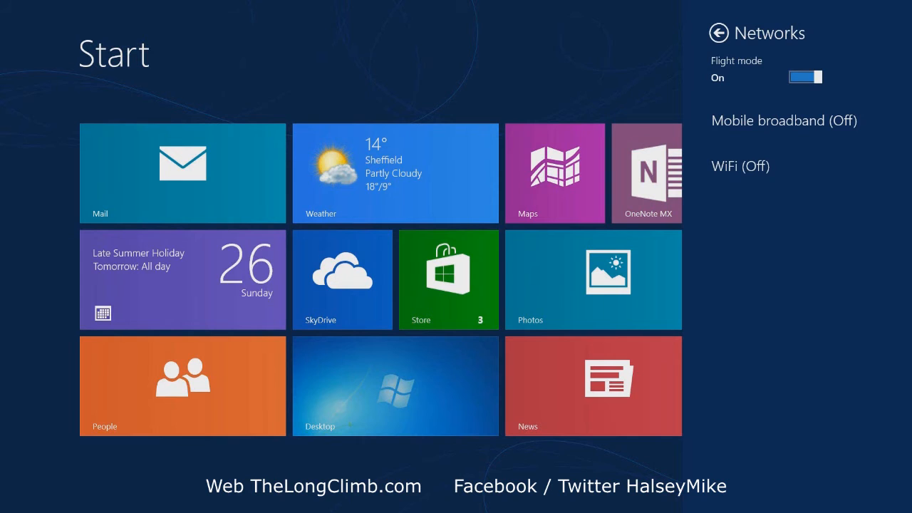
click(806, 77)
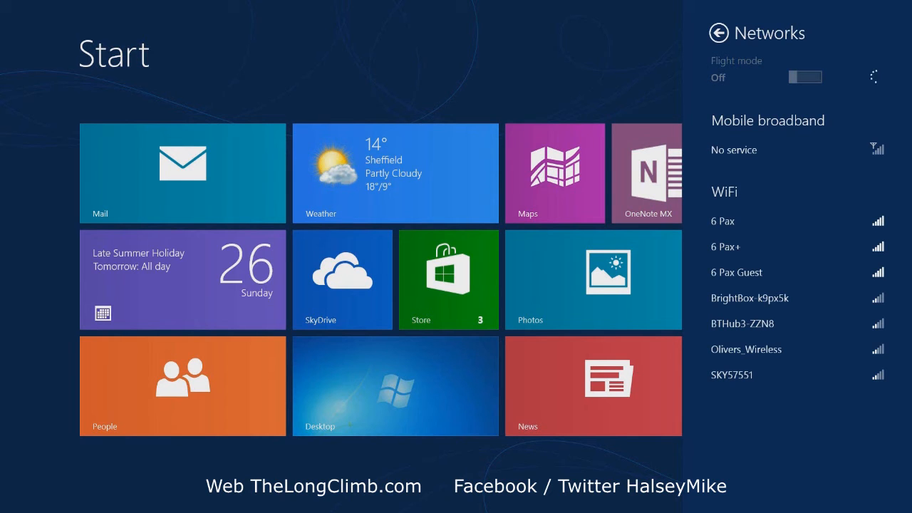